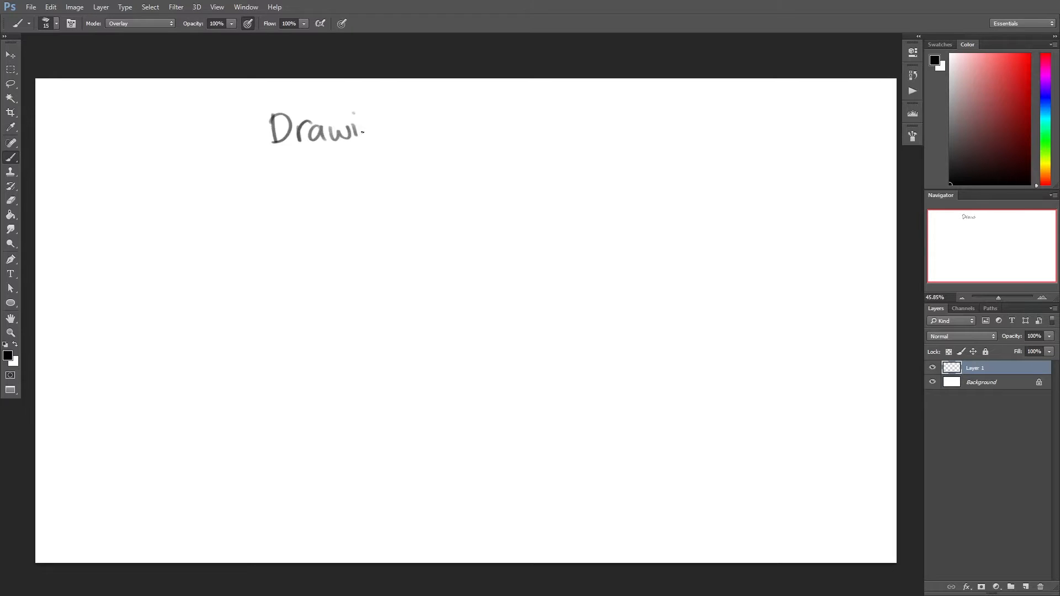
Step: Letter the title 'Drawing Shoulders, Chest, Back' and sketch an oval head with a circular torso below
left_click_drag(365, 131, 568, 132)
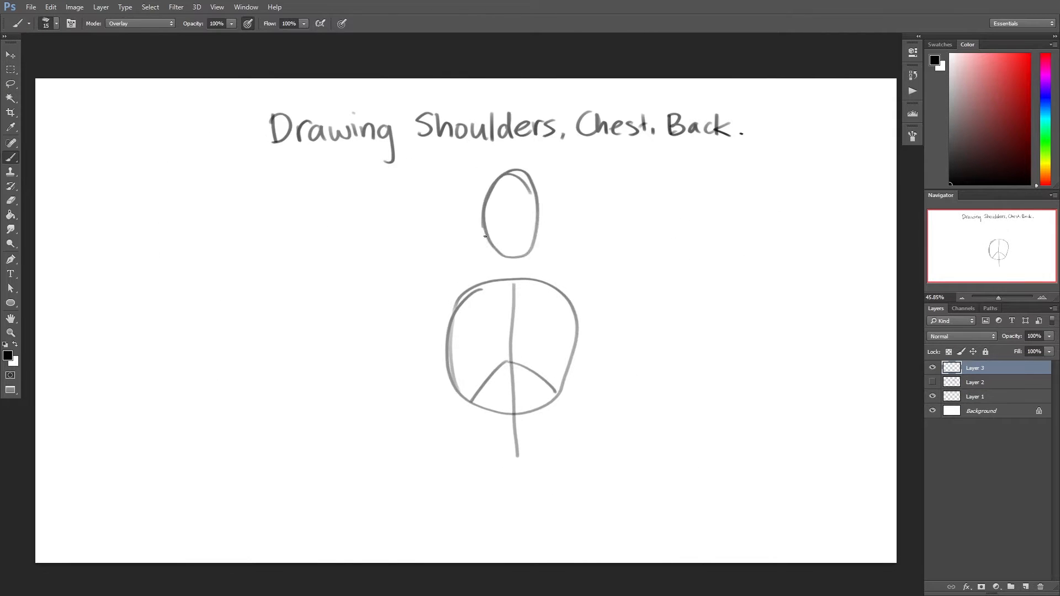
left_click_drag(446, 282, 602, 325)
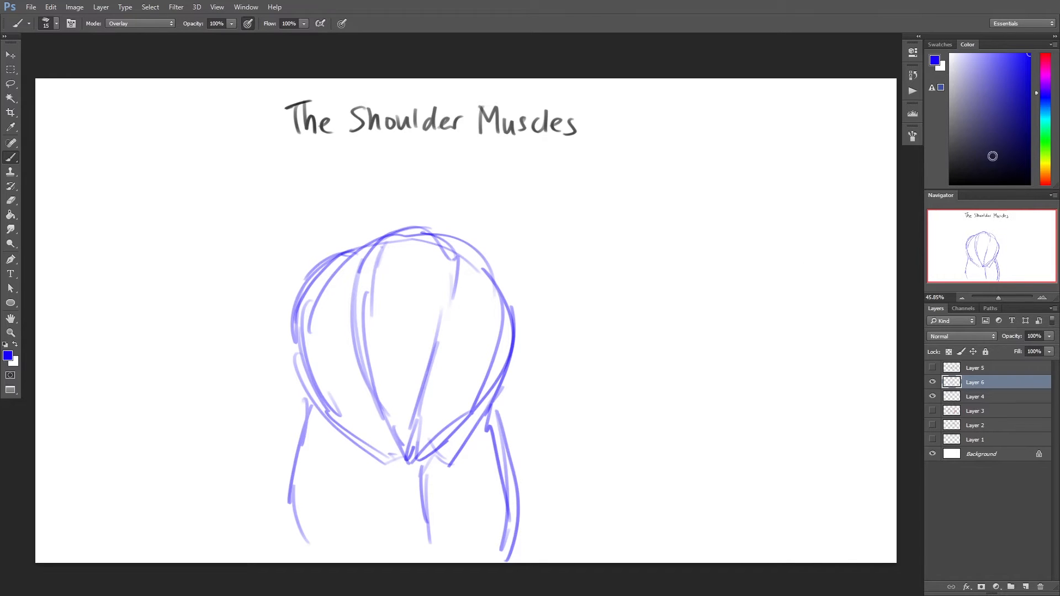
Step: Sketch the shoulder shape in blue under 'The Shoulder Muscles' title
left_click_drag(432, 257, 459, 433)
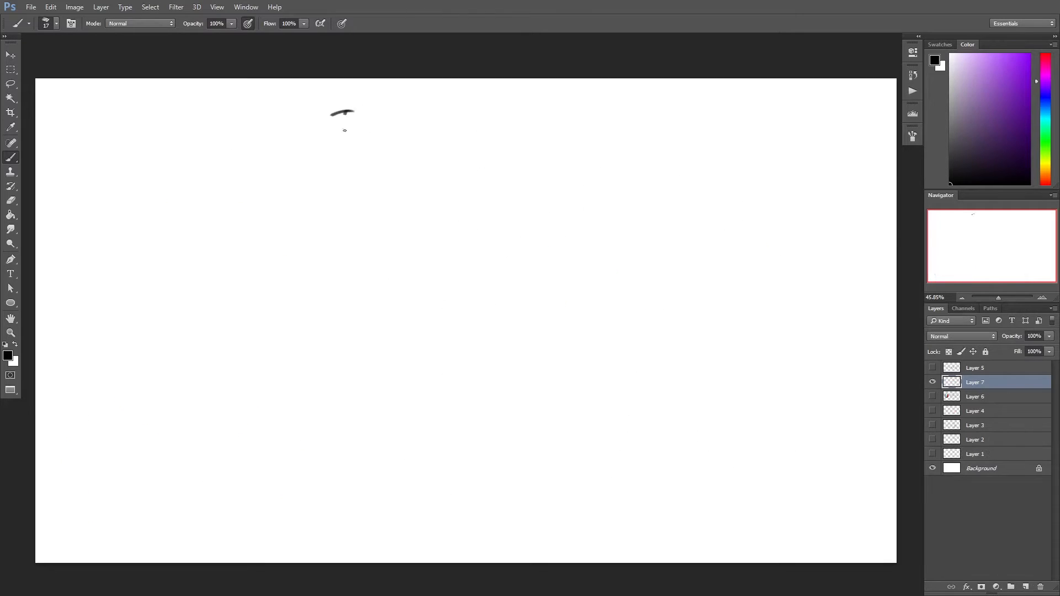
Step: Letter 'The Chest Muscles' title and sketch a torso with chest muscle lines beneath it
left_click_drag(331, 125, 574, 152)
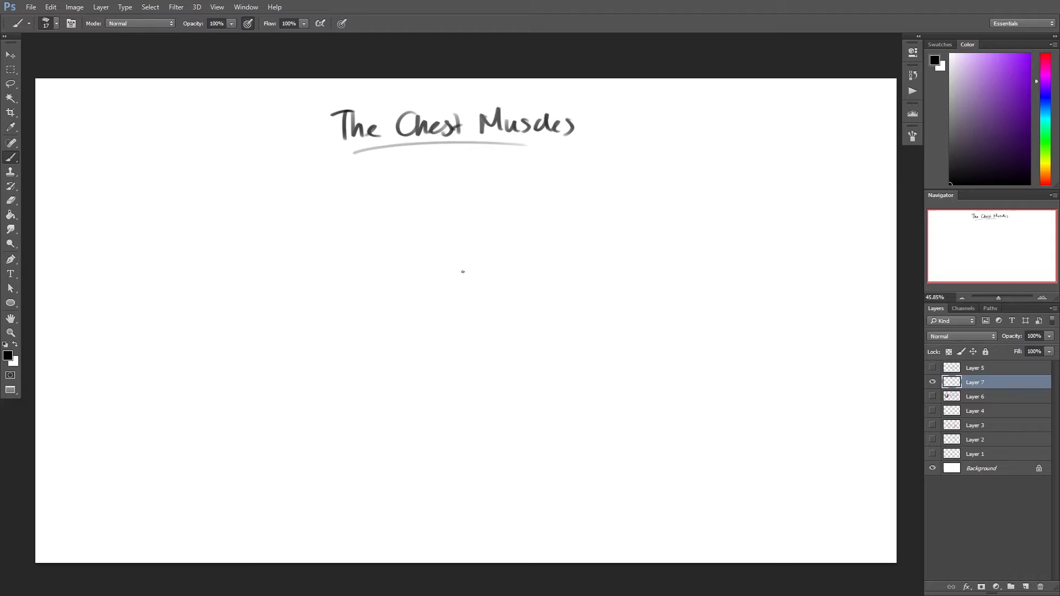
left_click_drag(416, 243, 474, 354)
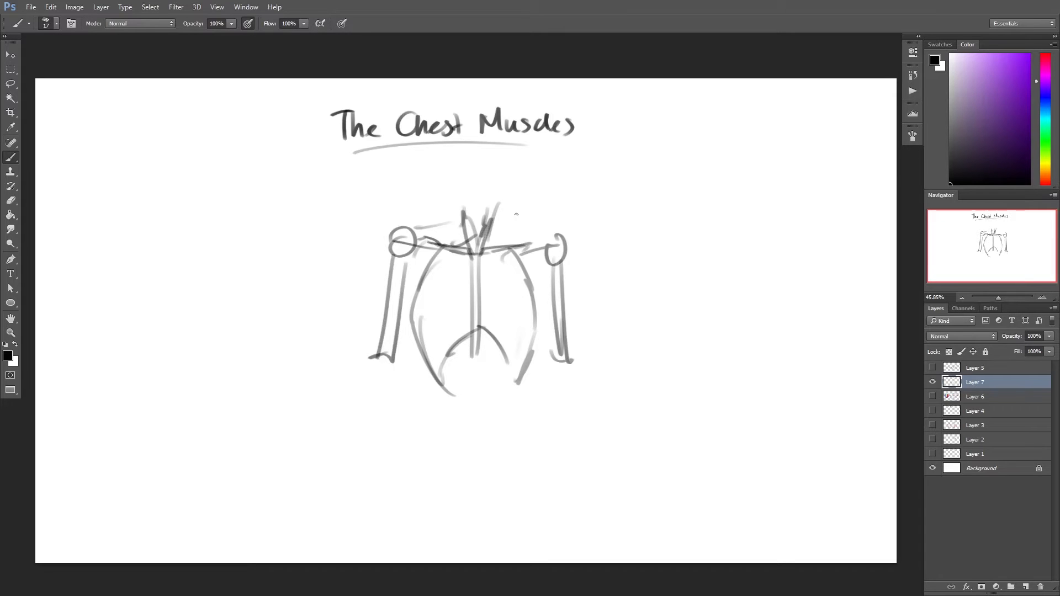
left_click_drag(503, 223, 538, 233)
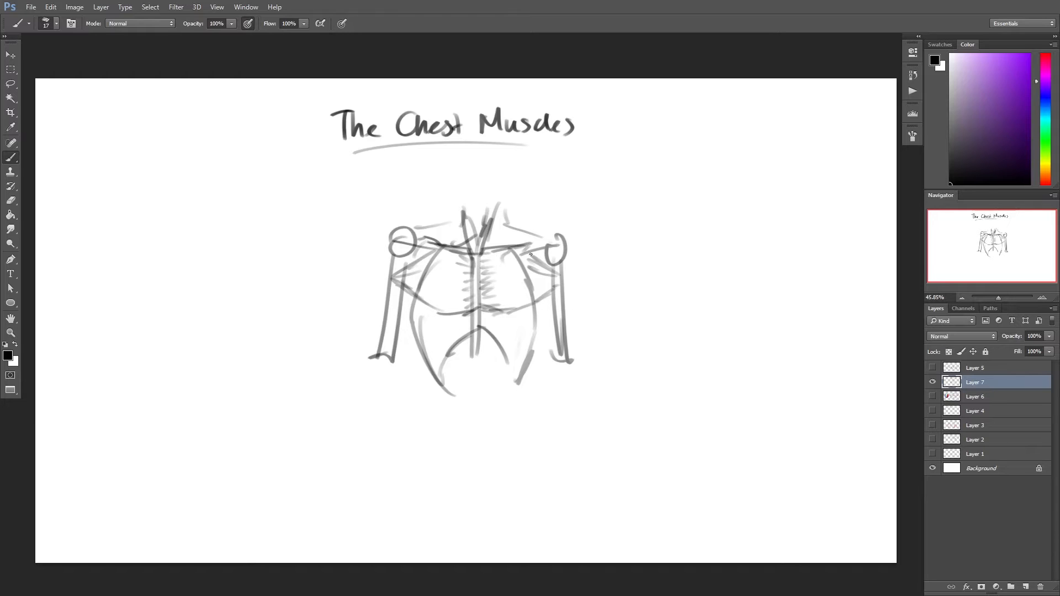
Step: Shade the pectorals red with a larger brush size
right_click(507, 264)
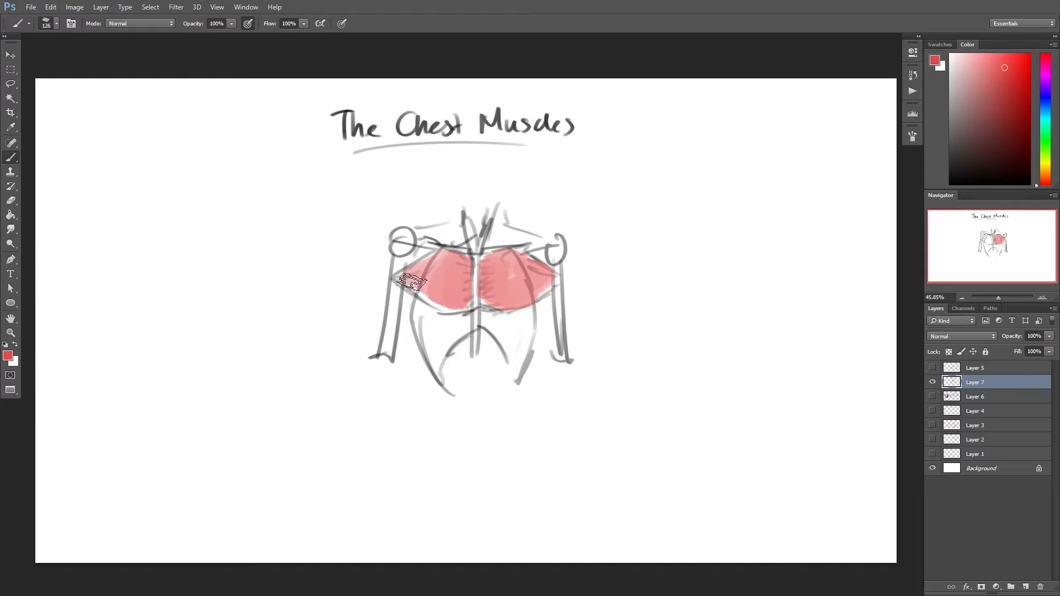
right_click(685, 240)
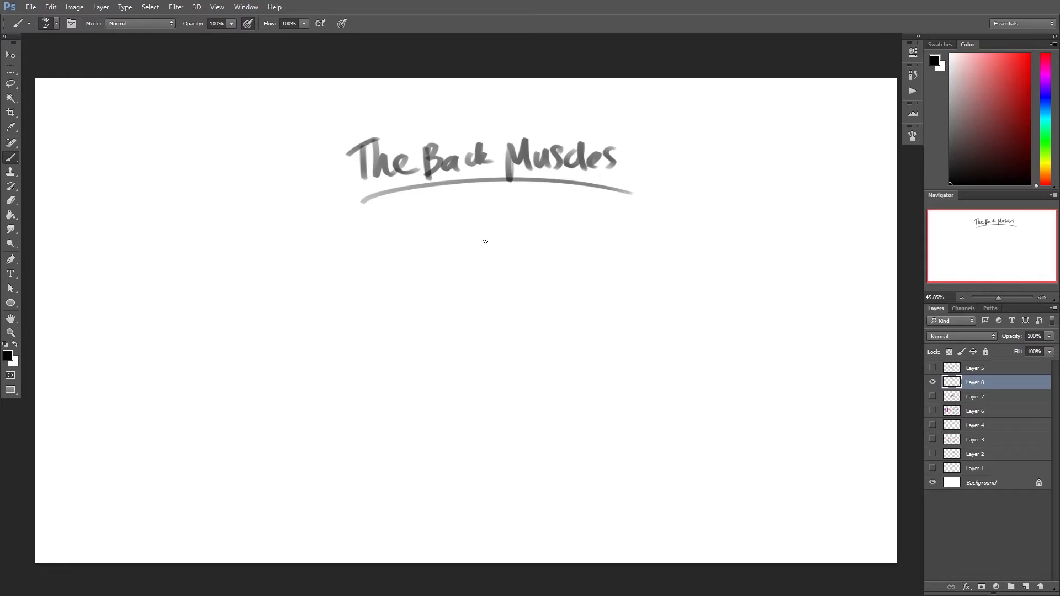
Step: Sketch a figure under 'The Back Muscles' title and shade the upper back around the neck red
left_click_drag(501, 217, 500, 493)
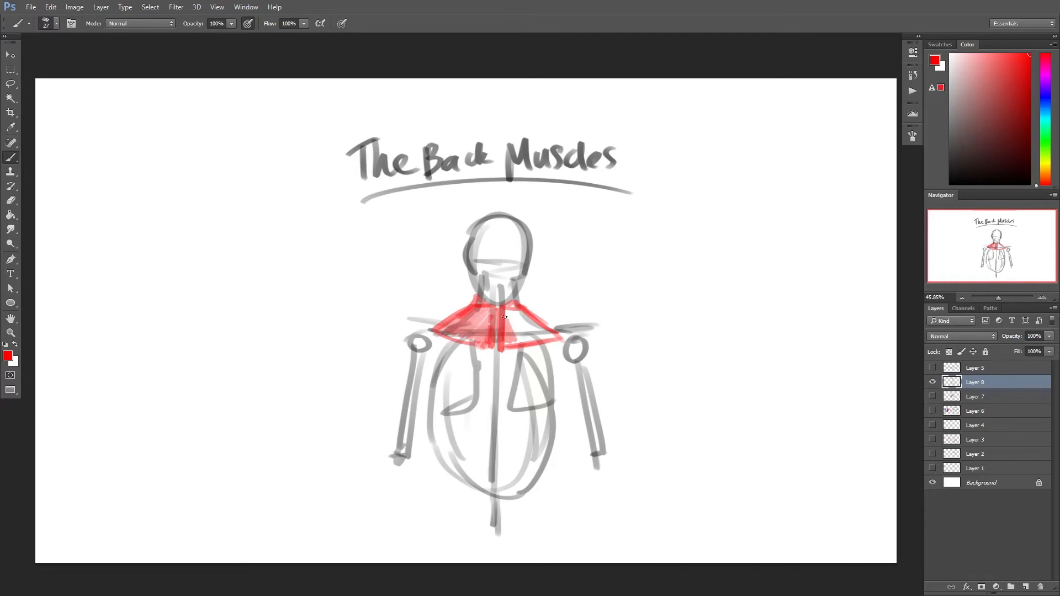
left_click_drag(503, 318, 561, 331)
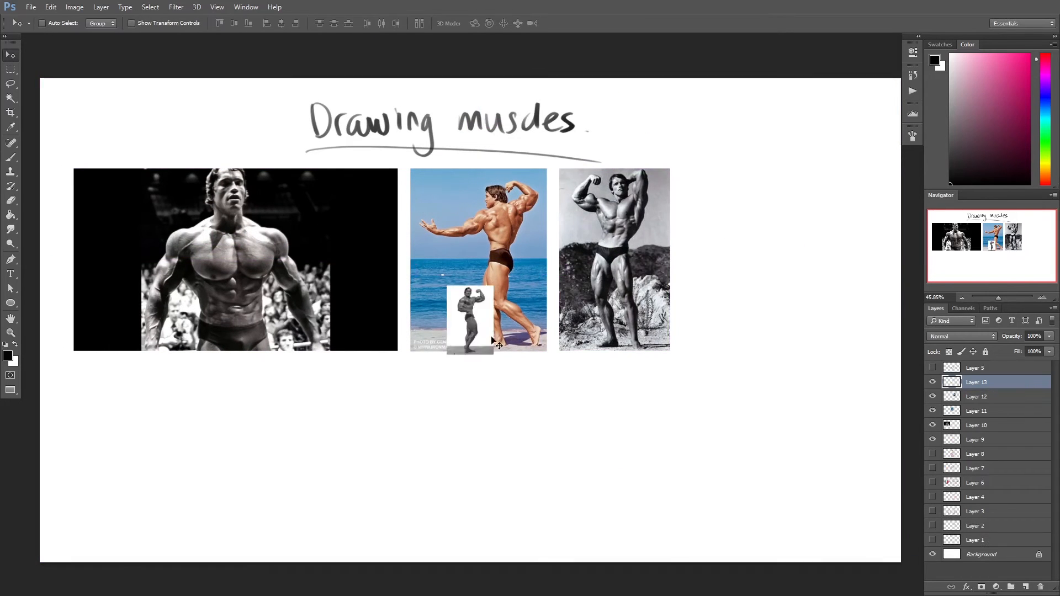
Step: Arrange the pasted bodybuilder photos in two rows below the 'Drawing muscles' title
left_click_drag(471, 318, 742, 261)
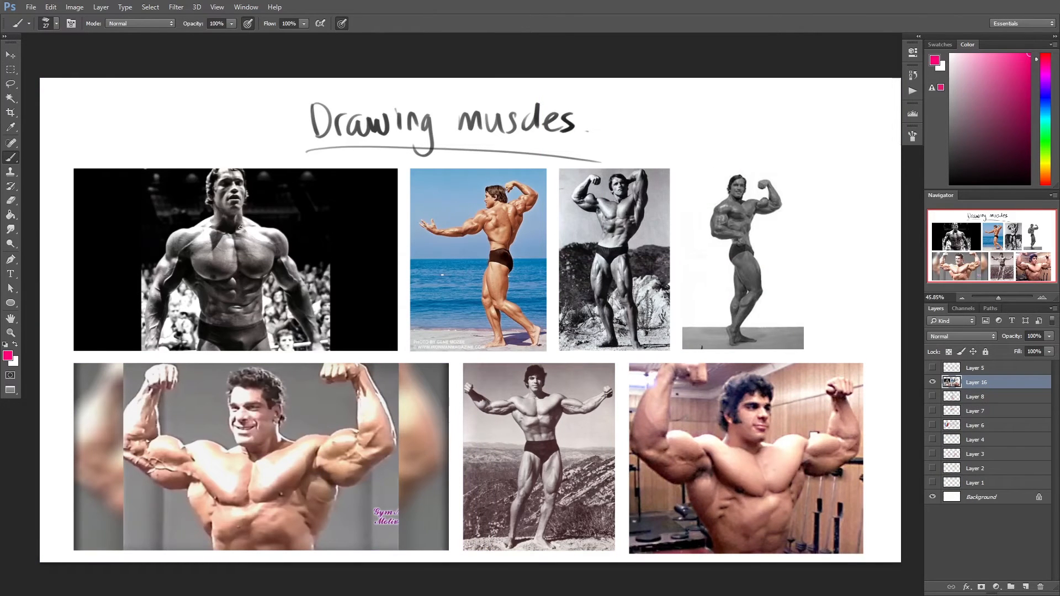
left_click_drag(169, 236, 284, 270)
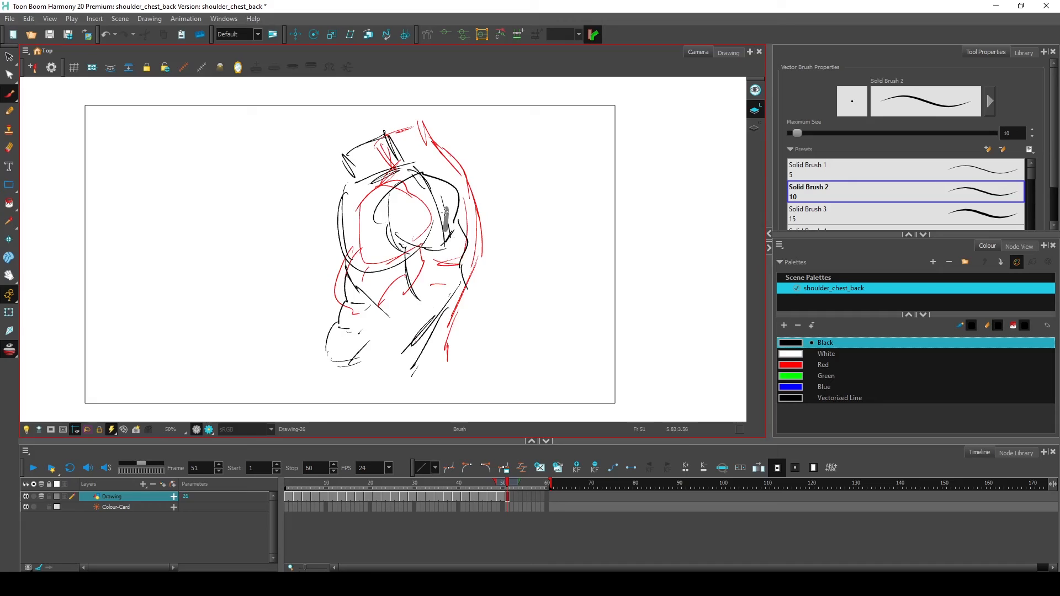
Step: Jump back to an earlier frame on the timeline to review its torso sketch
left_click(339, 483)
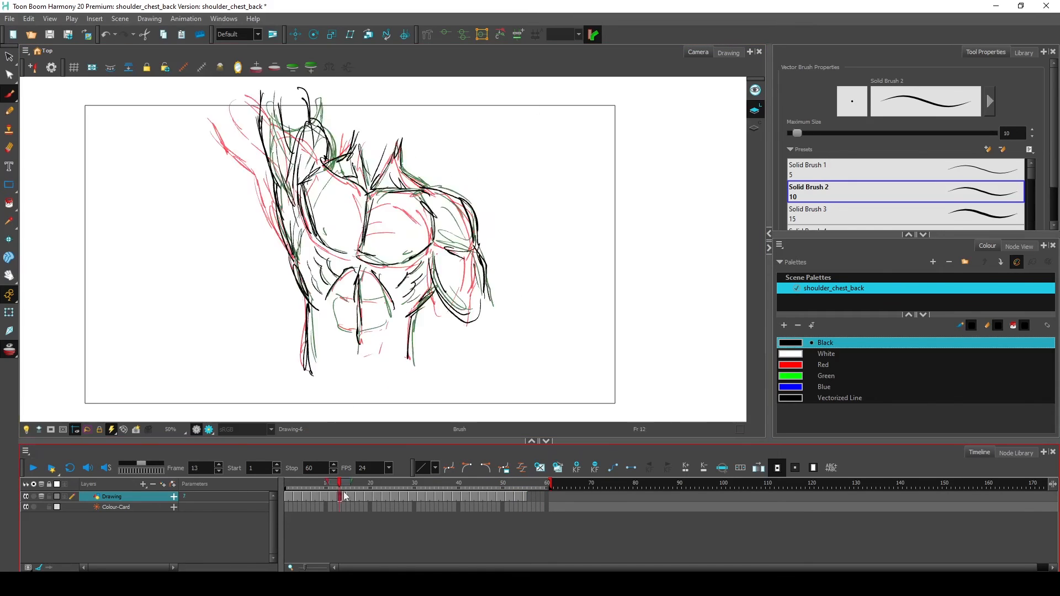